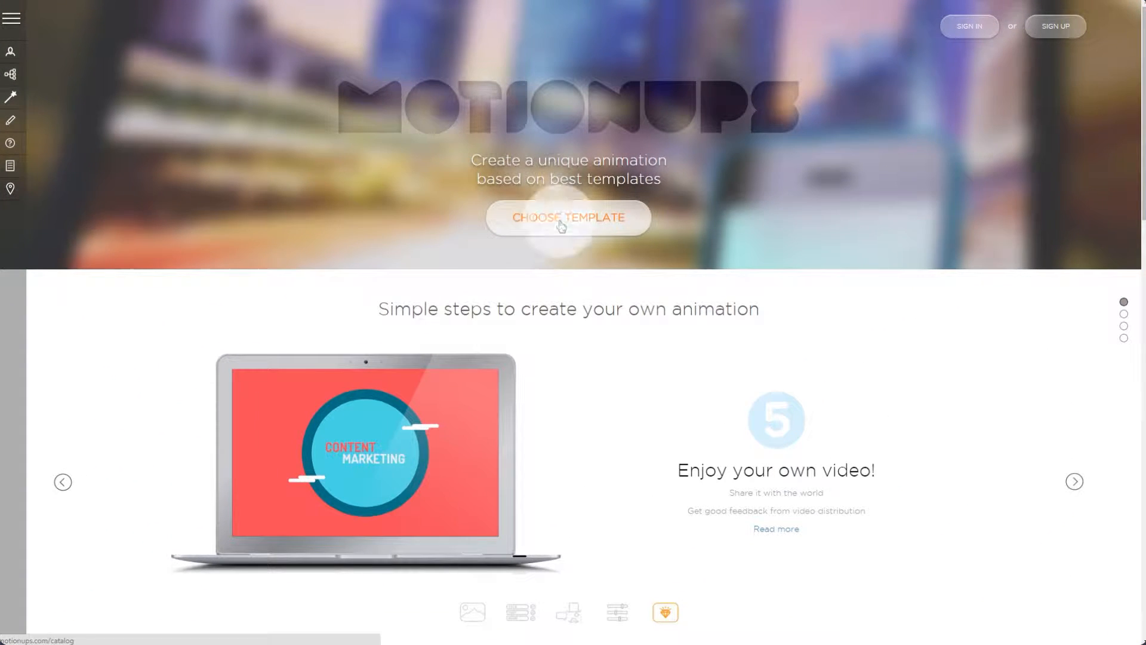
# Open the animation template catalogue from the home page.
pyautogui.click(568, 217)
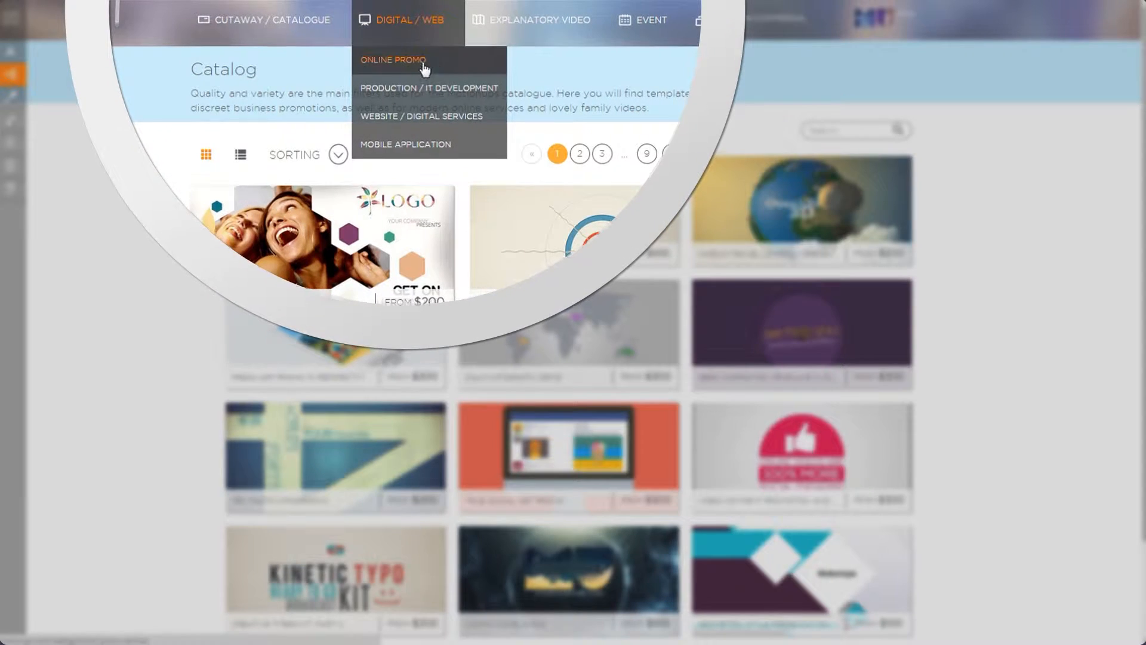
# Show the Online Promo templates in the Digital/Web category.
pyautogui.click(392, 59)
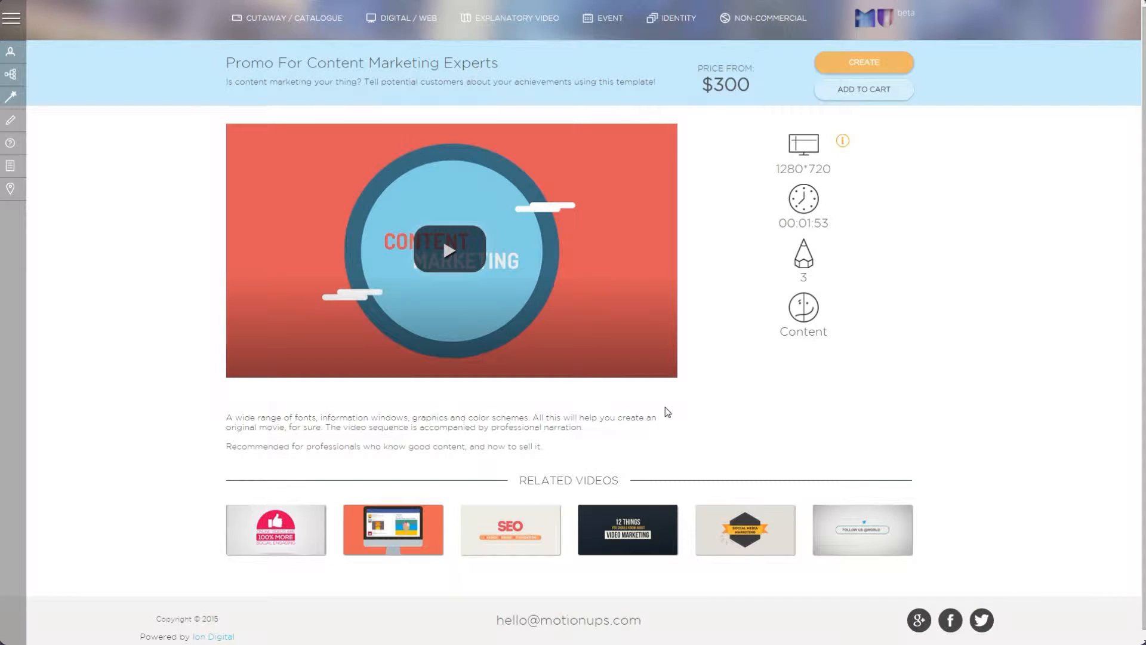
pyautogui.moveTo(623, 404)
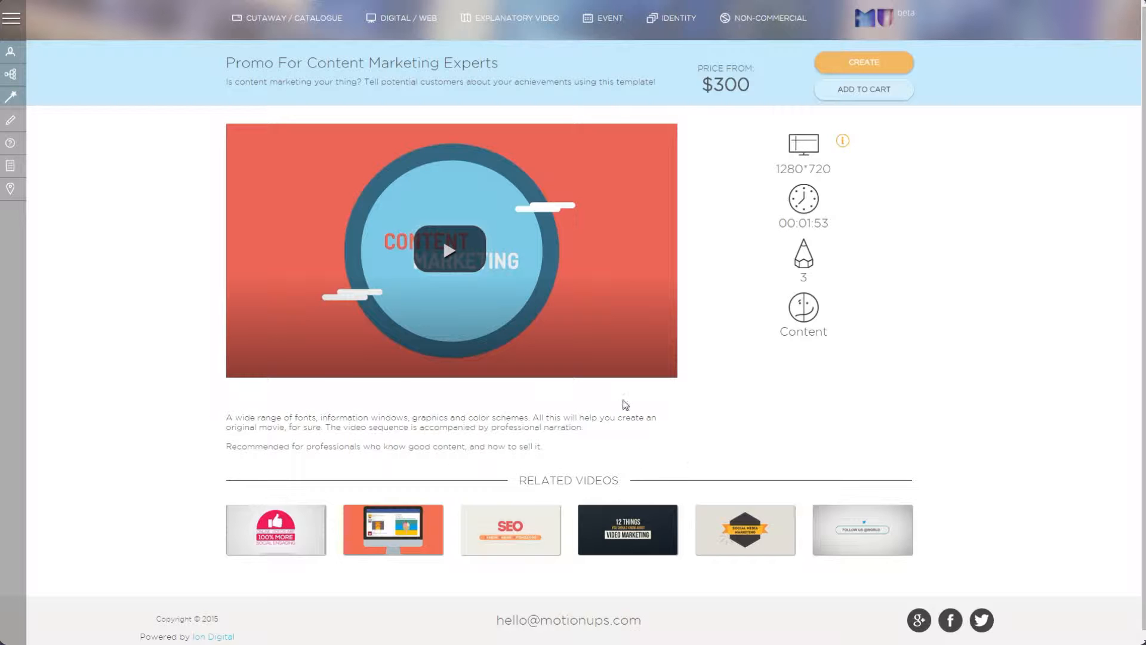
pyautogui.moveTo(451, 252)
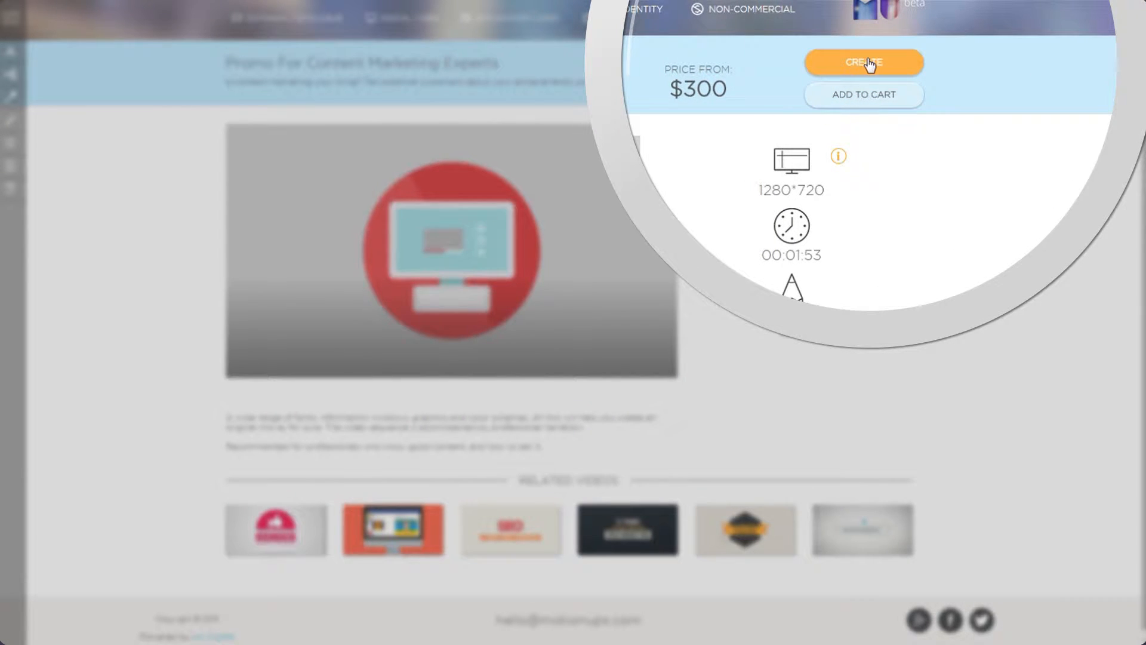
# Start creating a video from the template and sign up through Facebook, approving profile access.
pyautogui.click(863, 62)
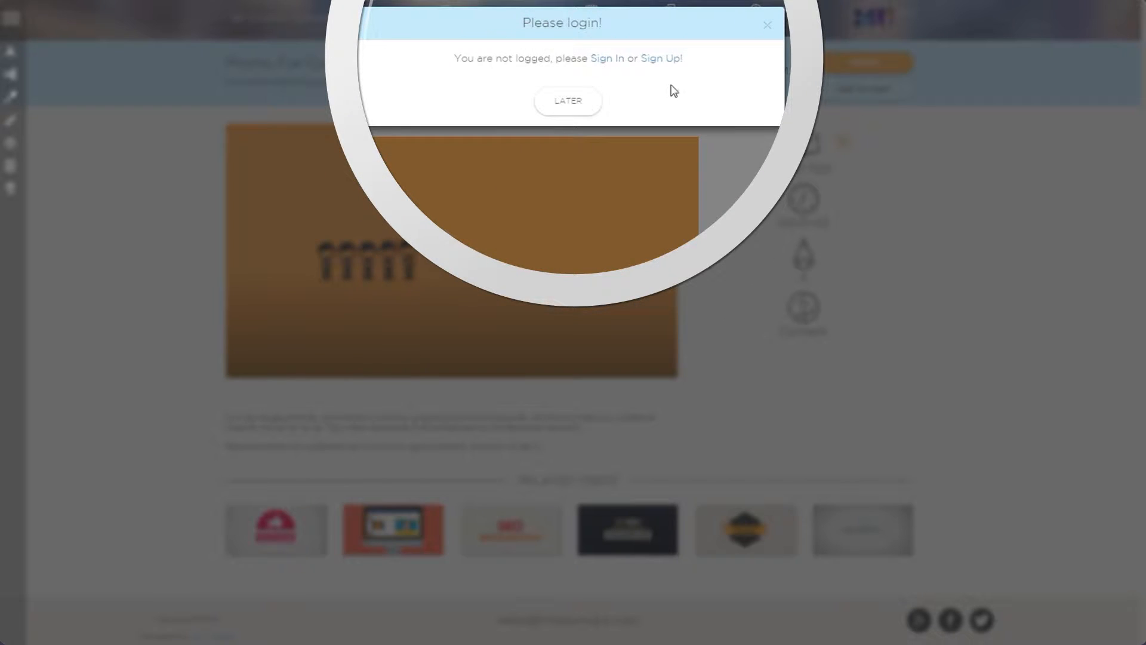
pyautogui.click(659, 59)
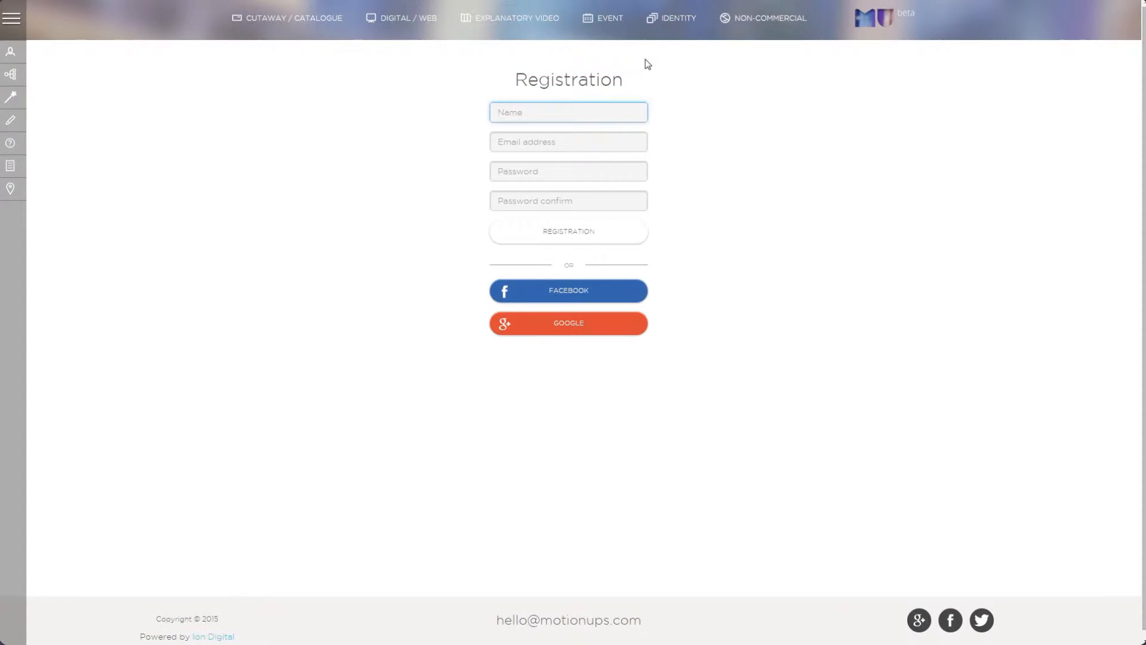
pyautogui.click(569, 290)
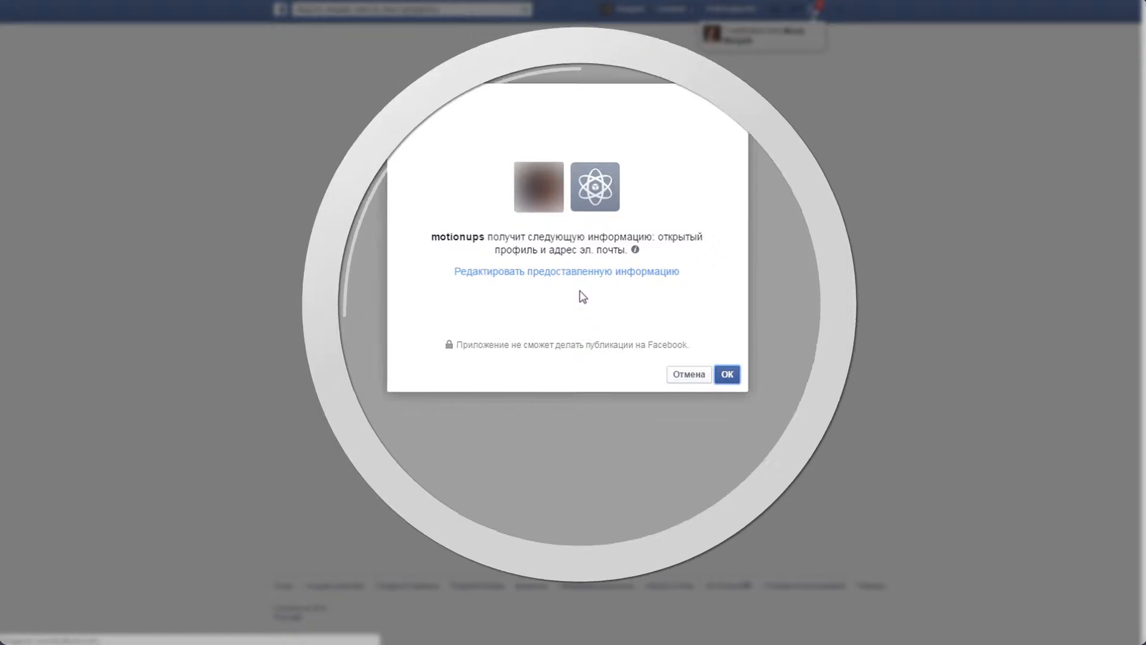
pyautogui.click(726, 373)
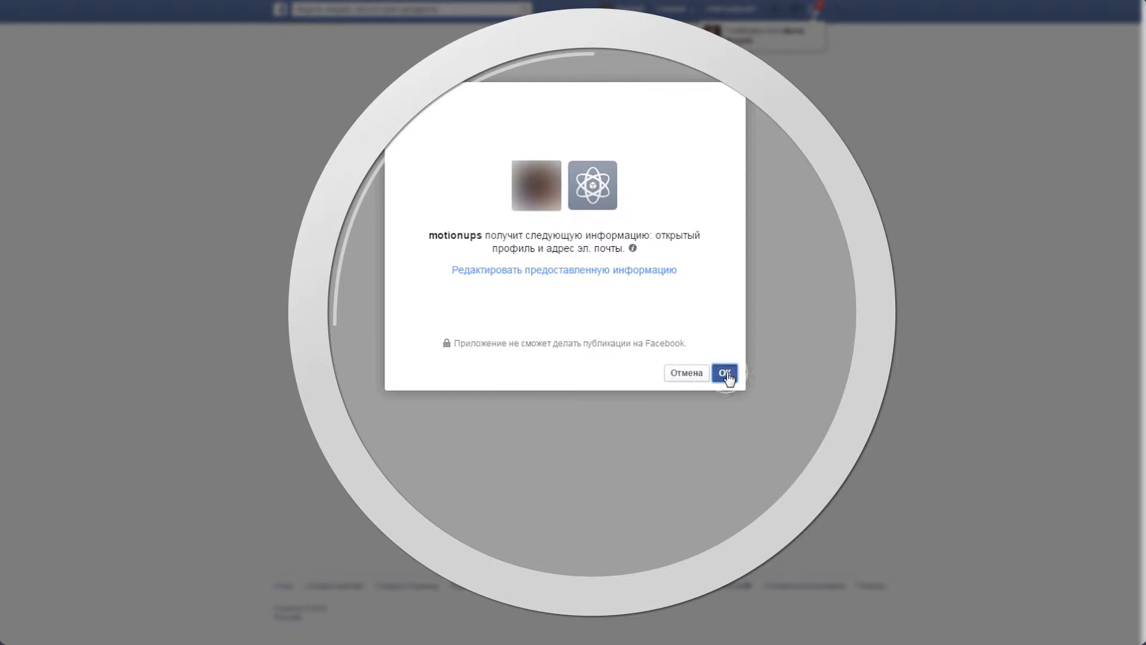
pyautogui.click(725, 372)
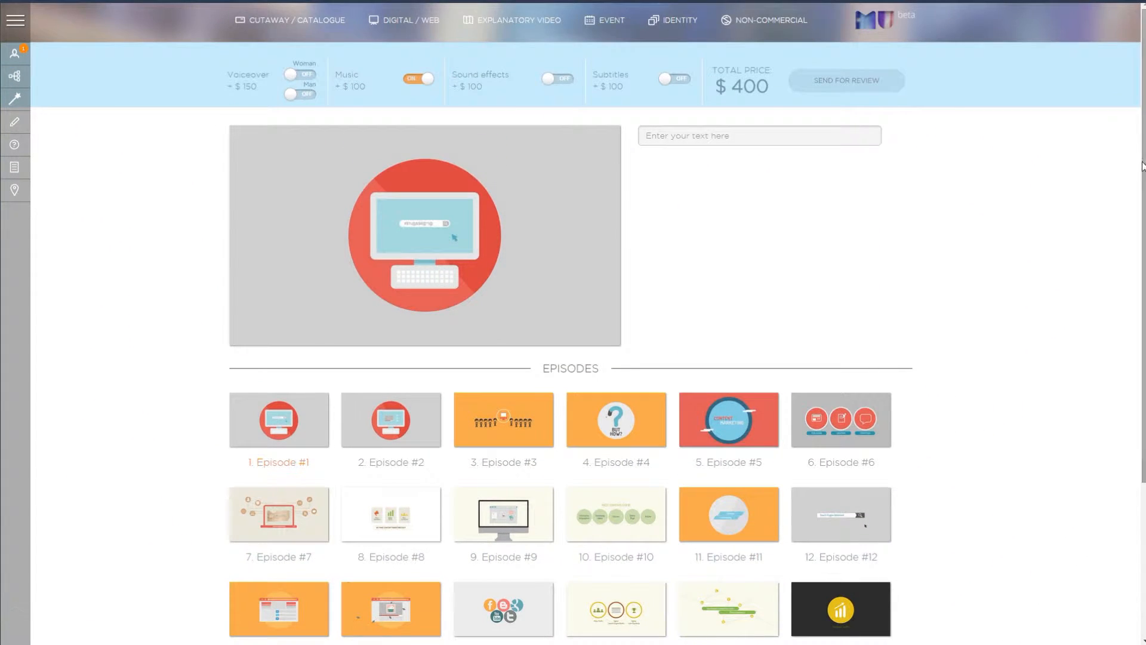
# Add episode wishes: change the background to green and the phrase 'Read, Publish, Comment'.
pyautogui.write('A')
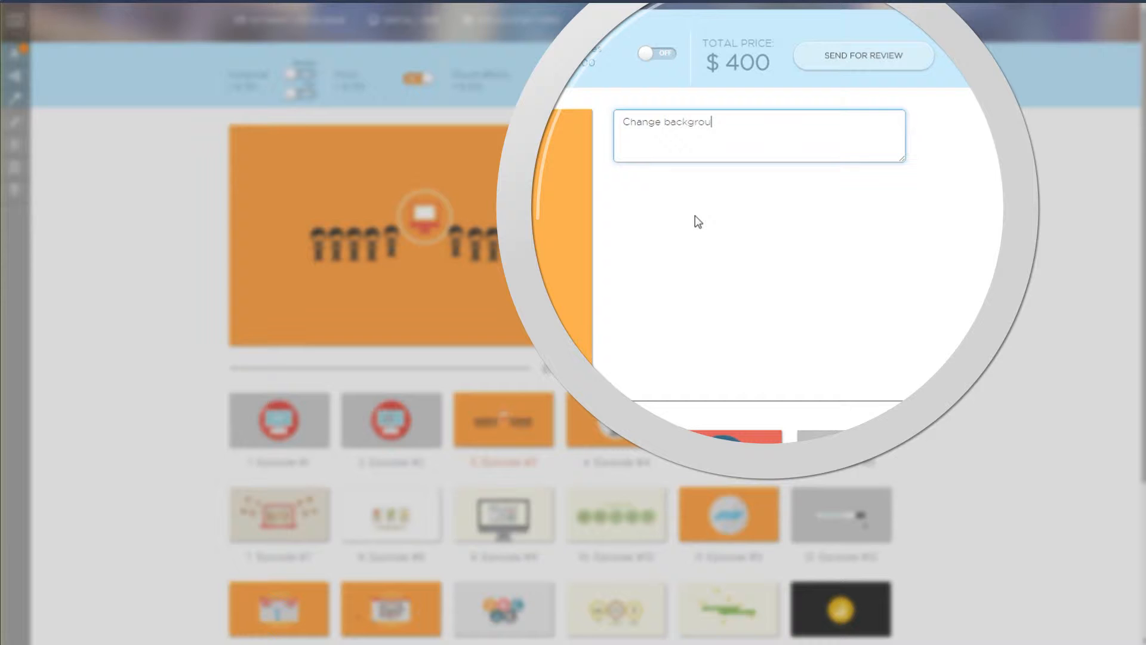
pyautogui.write('nd to g')
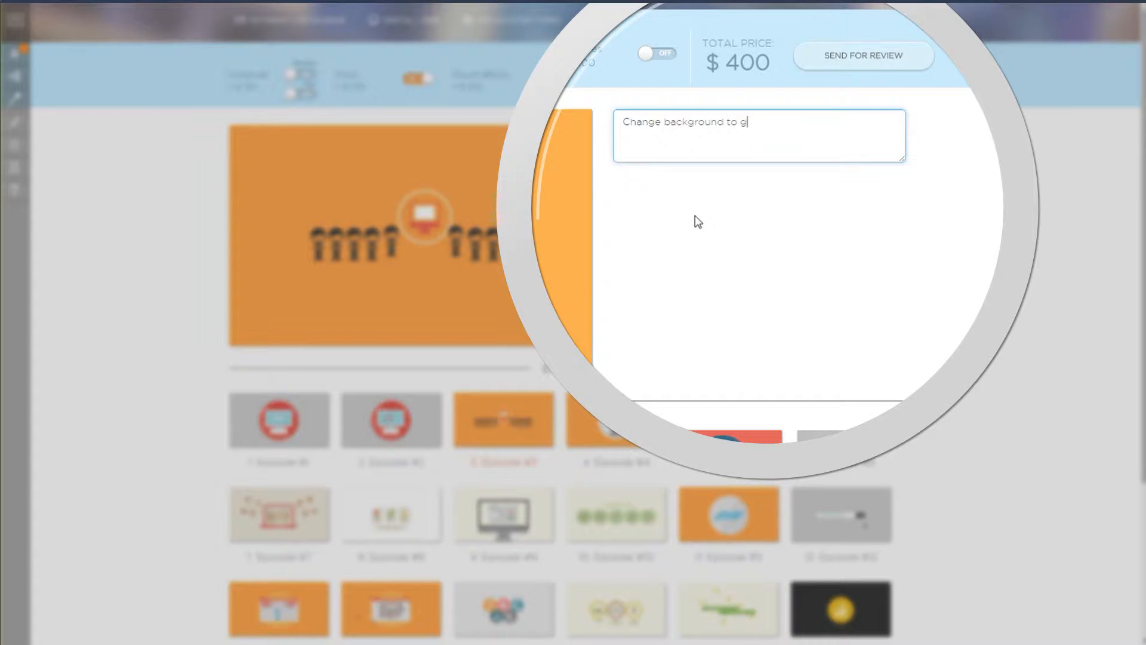
pyautogui.write('reen')
pyautogui.write('Read,')
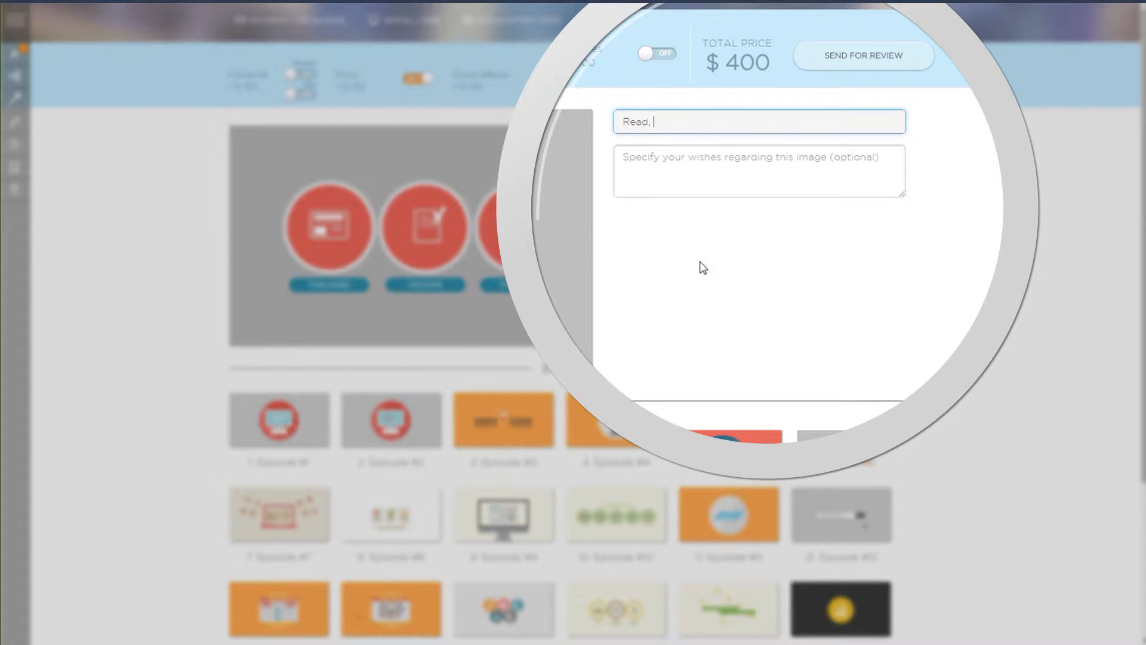
pyautogui.write('Publish, Comment')
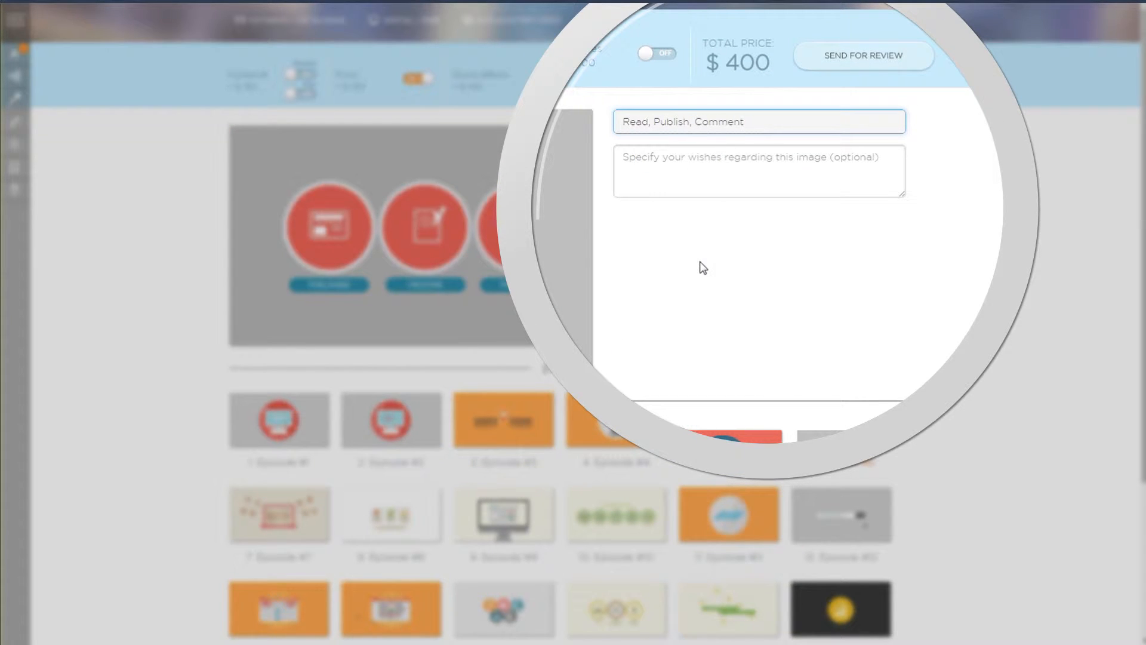
pyautogui.write('Gree')
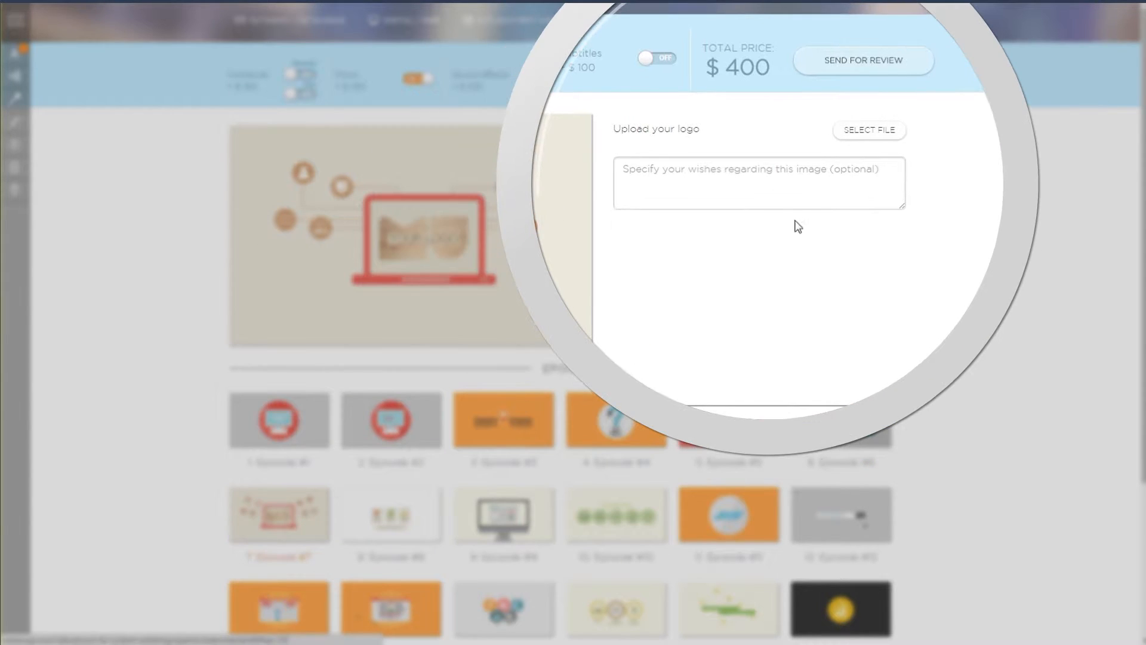
# Upload Logo.ai to the logo episode with the note 'Scale down logo for 10%'.
pyautogui.click(868, 129)
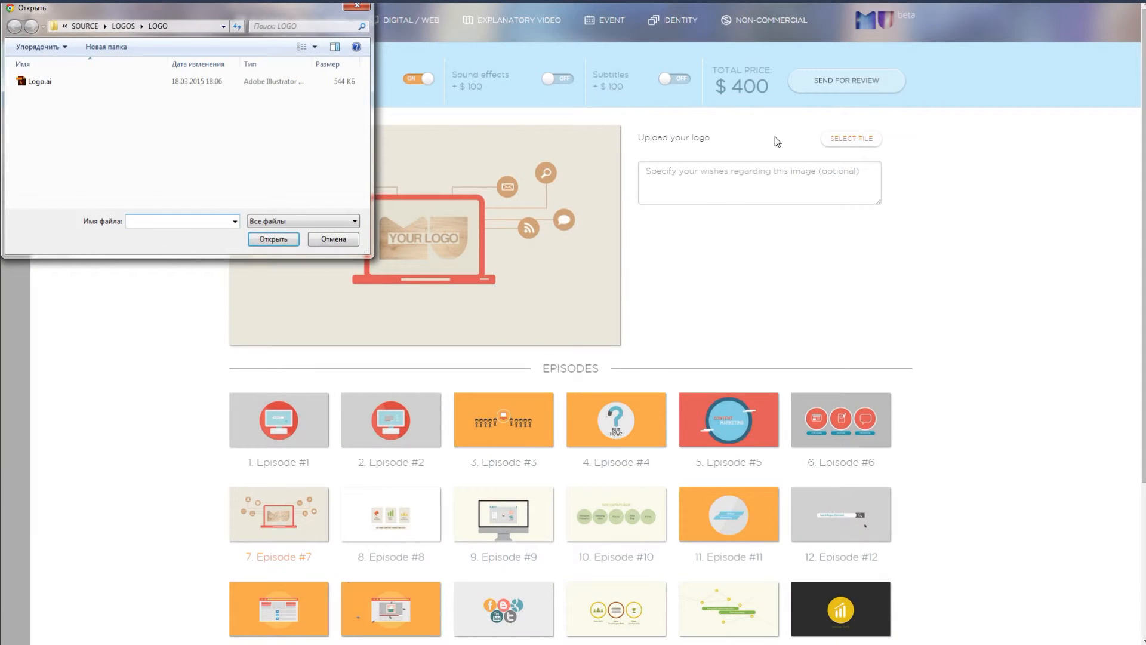
pyautogui.click(272, 239)
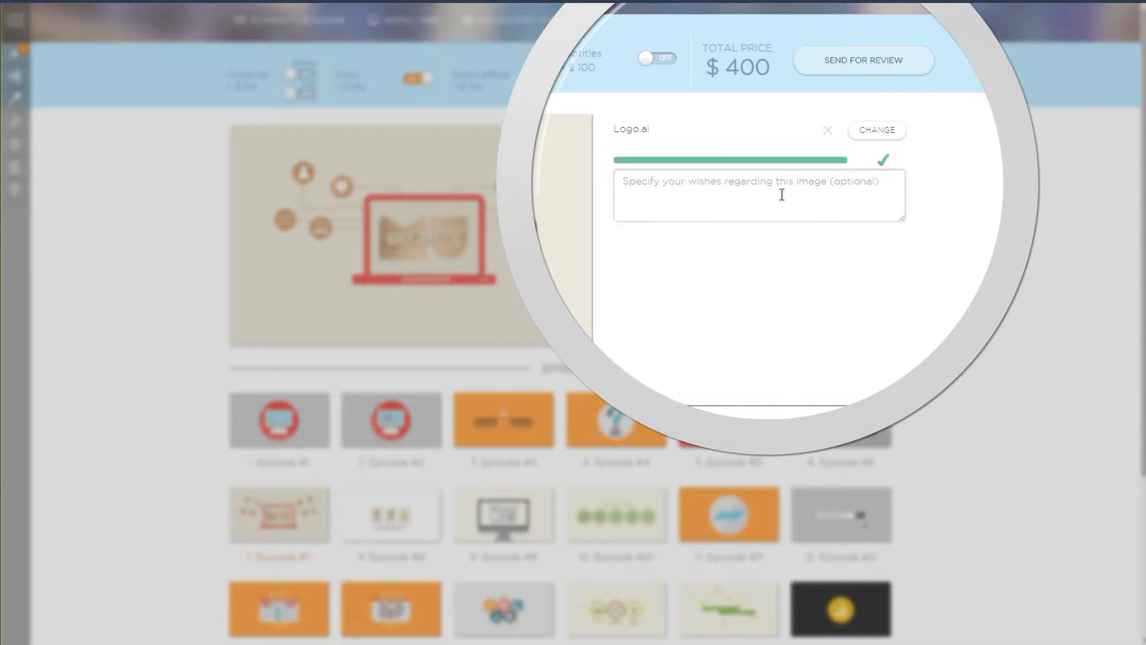
pyautogui.write('Scale down logo')
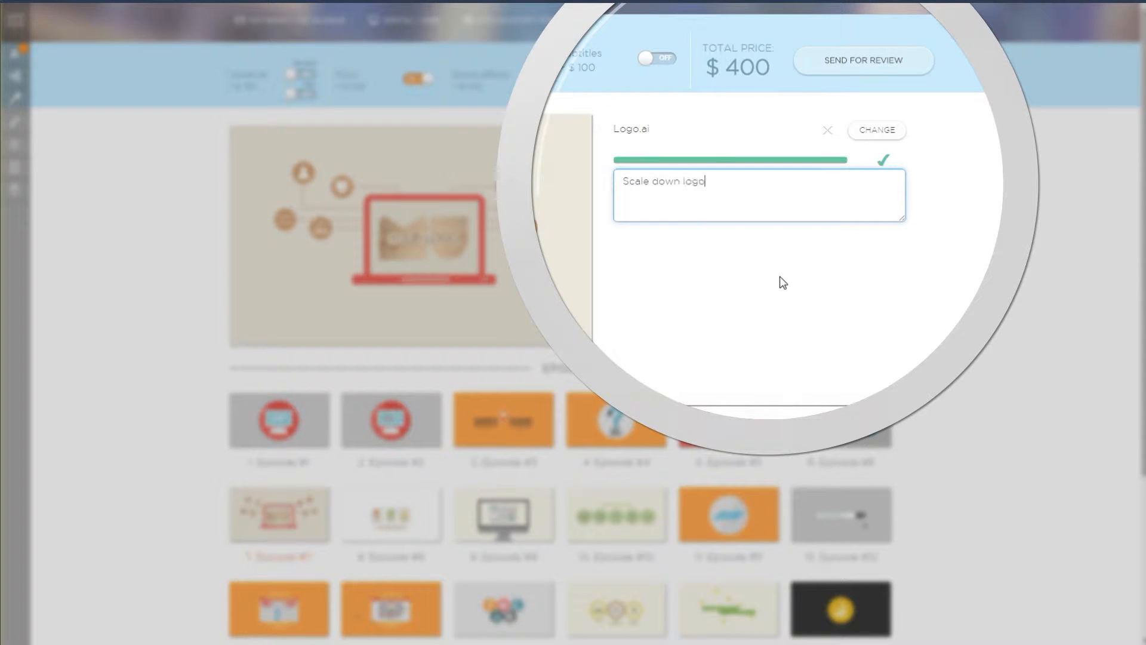
pyautogui.write('for 10%')
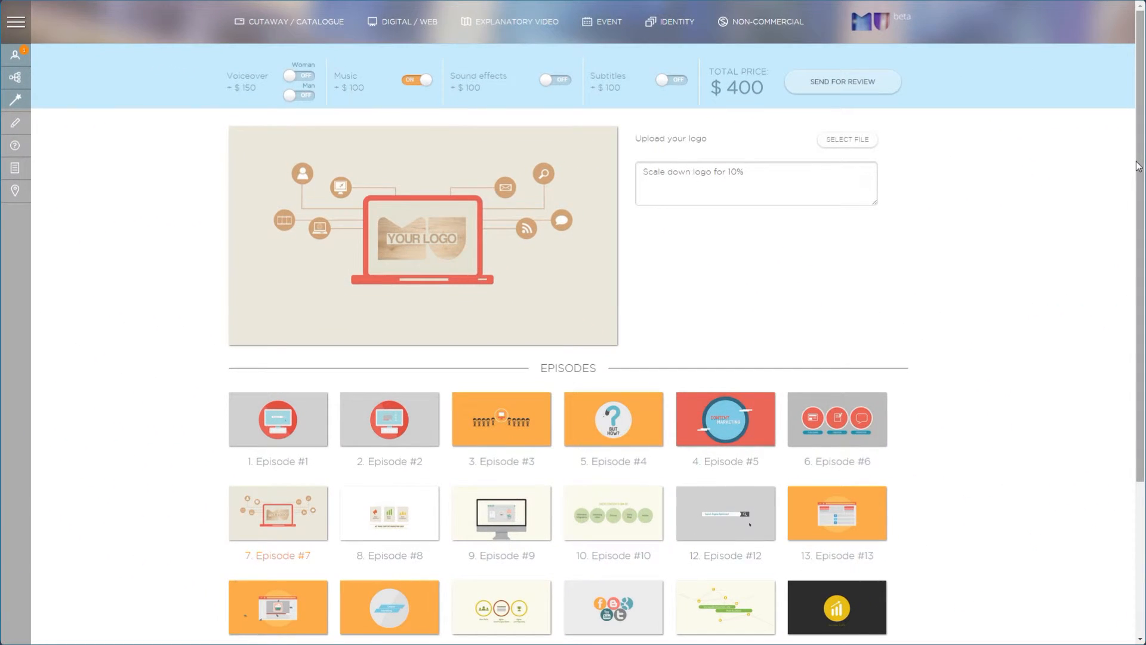
# Add a non-animated custom episode requesting 'Thank you for your attention!' and delete an unwanted episode.
pyautogui.scroll(-3)
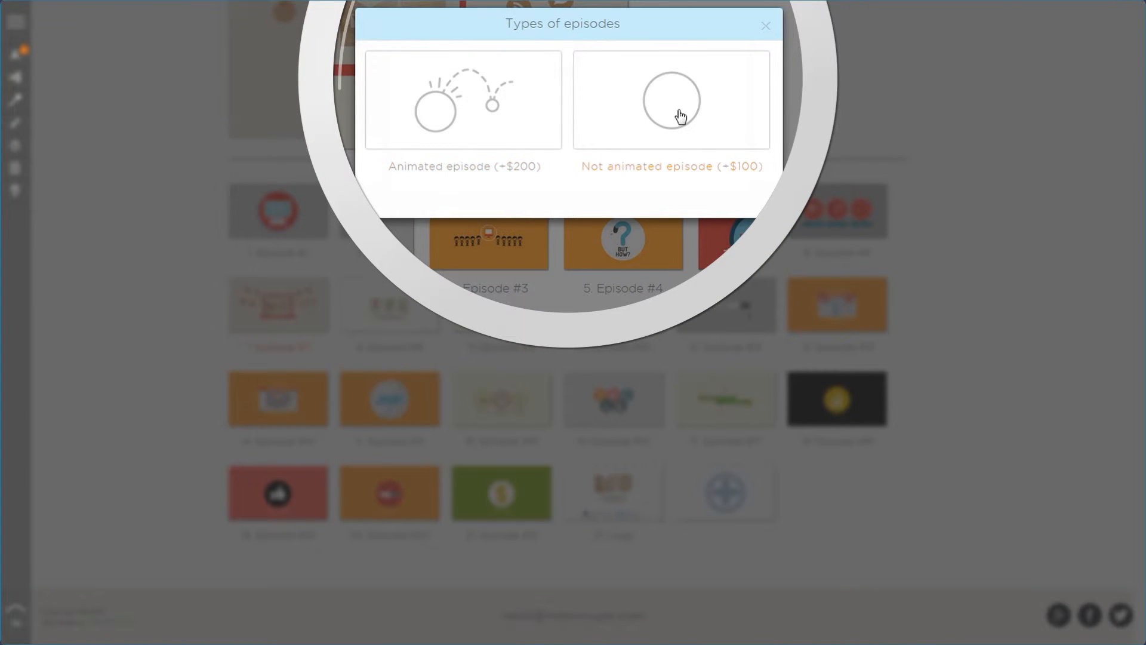
pyautogui.click(670, 100)
pyautogui.write('Add phrase "Thank you for your ')
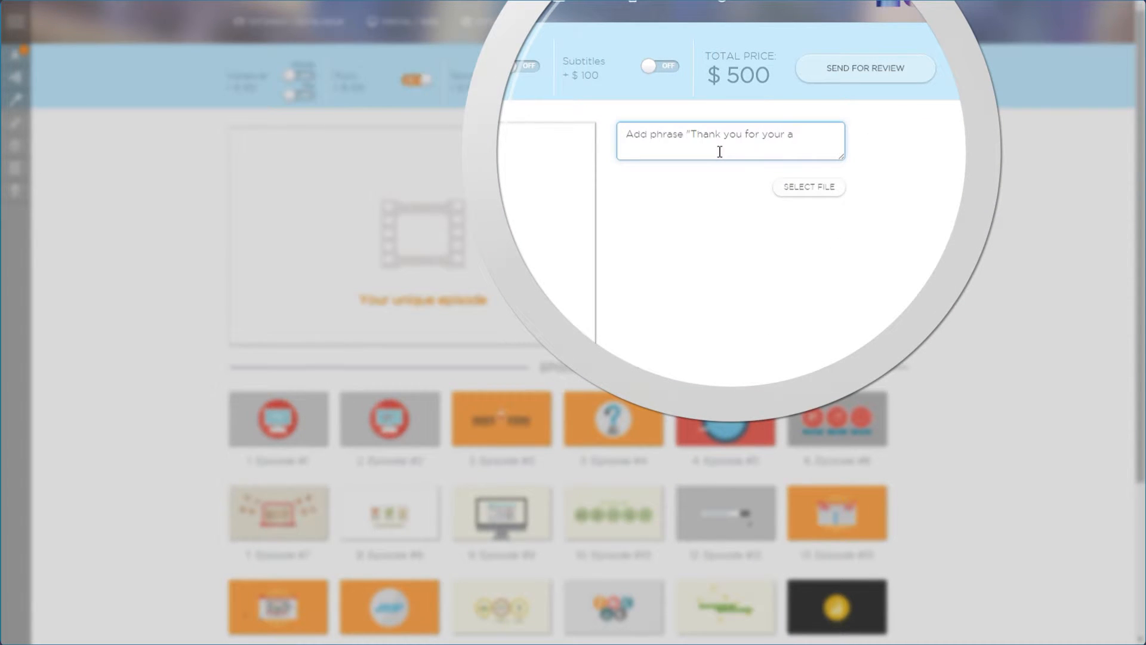
pyautogui.write('attention!"')
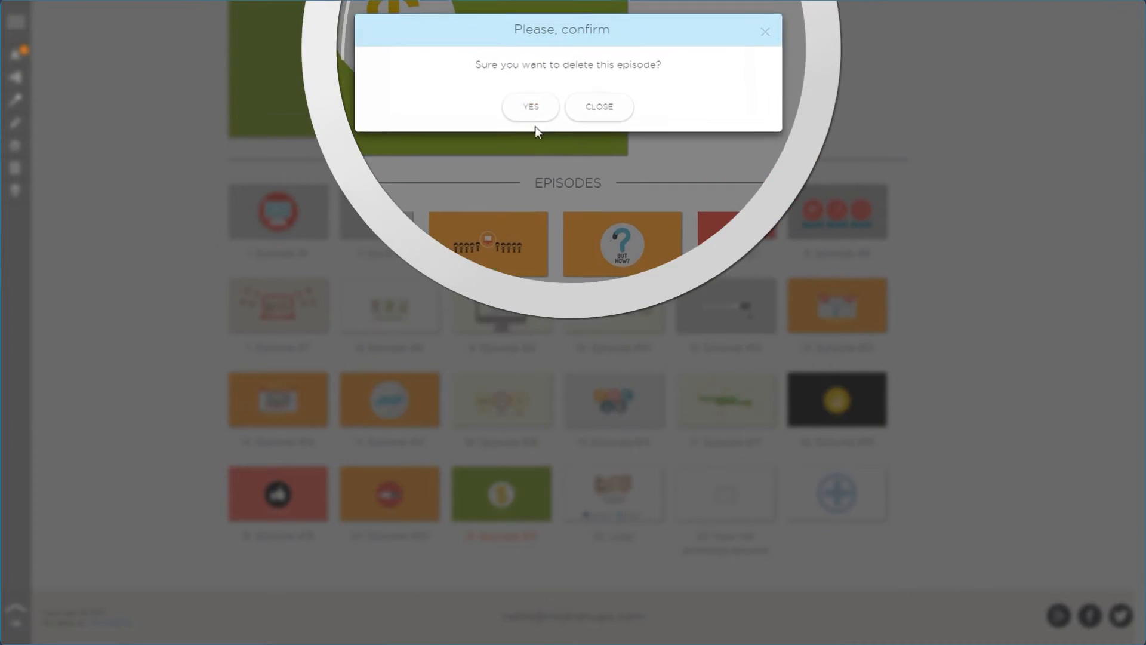
pyautogui.click(530, 106)
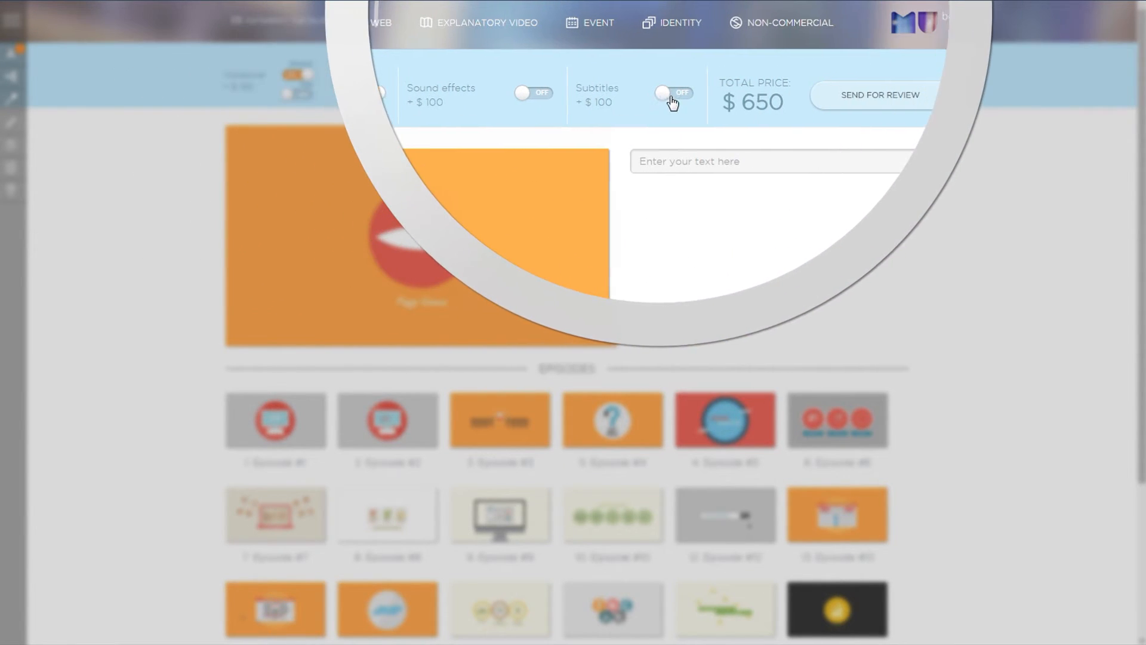
# Turn subtitles on and back off, keeping voiceover on at a $650 total.
pyautogui.click(672, 93)
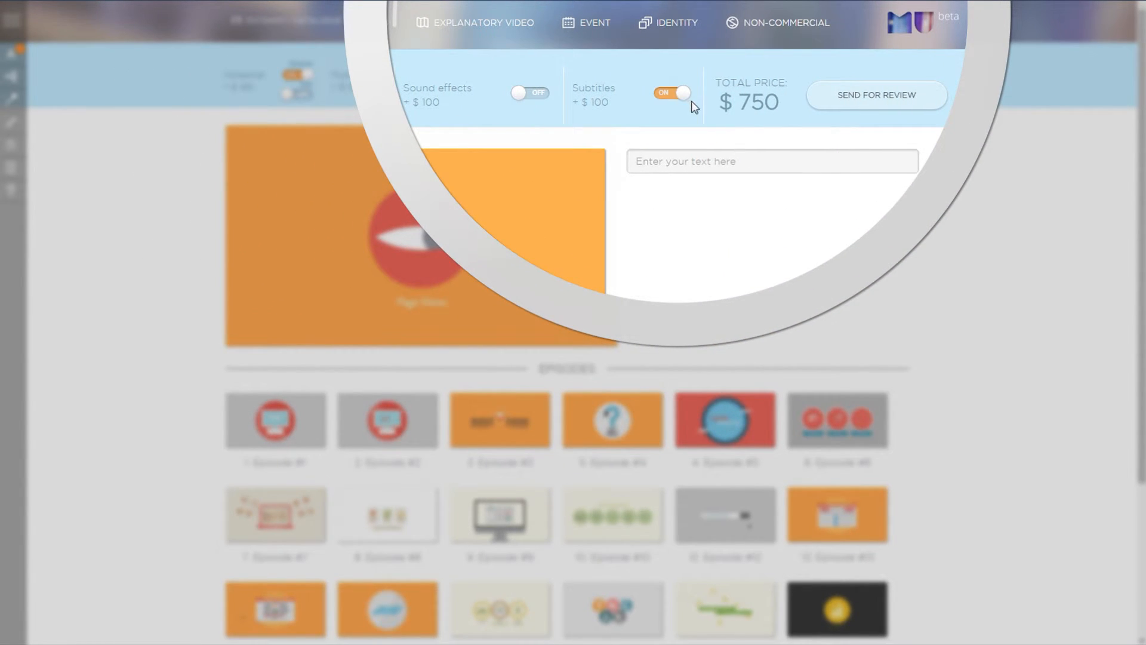
pyautogui.click(670, 92)
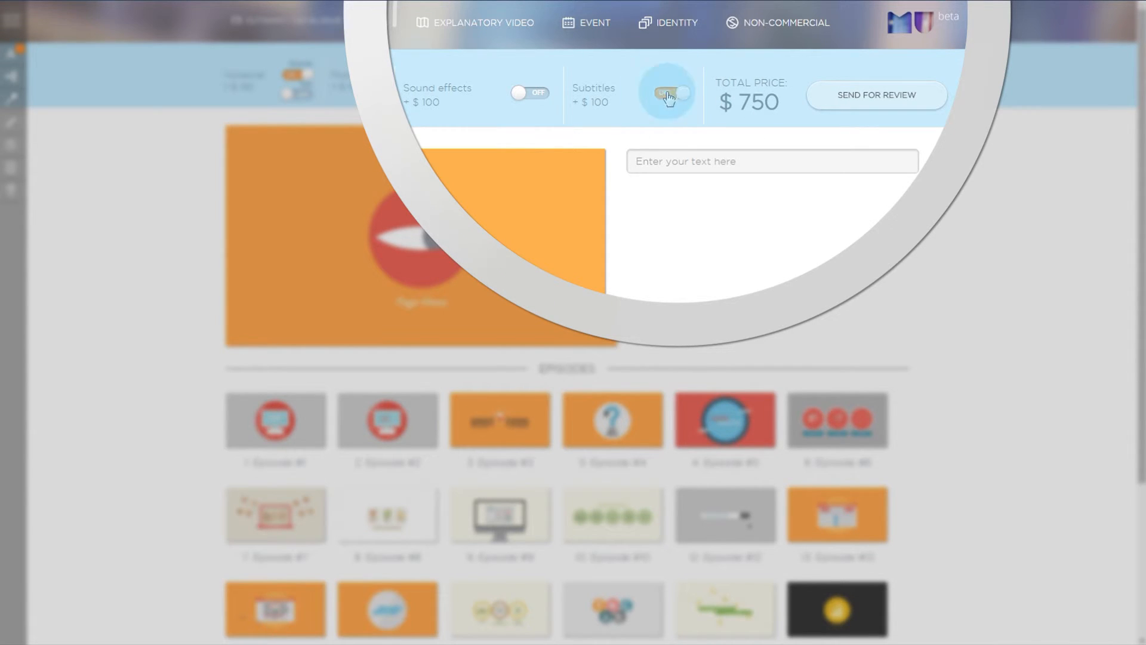
pyautogui.click(669, 92)
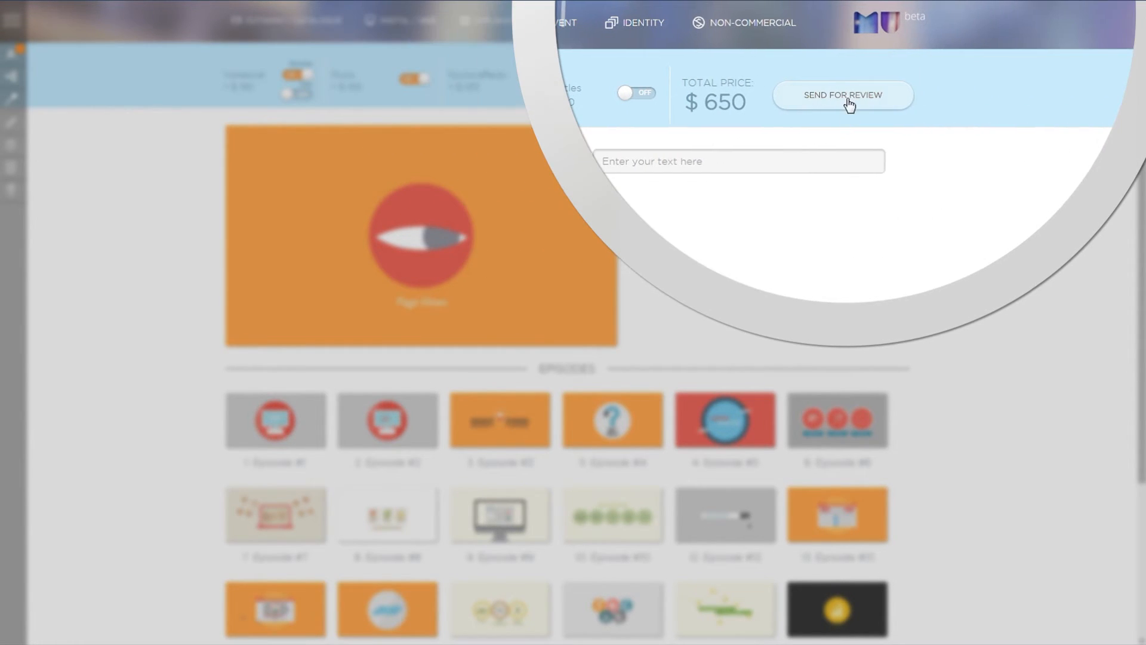
# Send the customized video for review, accepting the terms and confirming production.
pyautogui.click(842, 95)
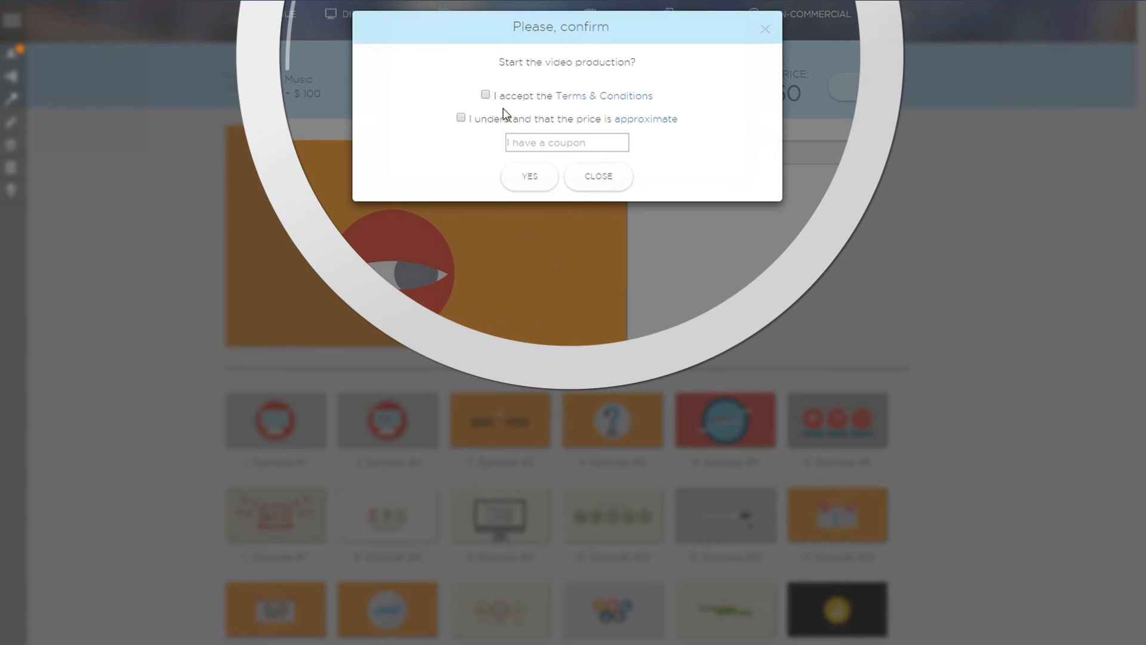
pyautogui.click(460, 118)
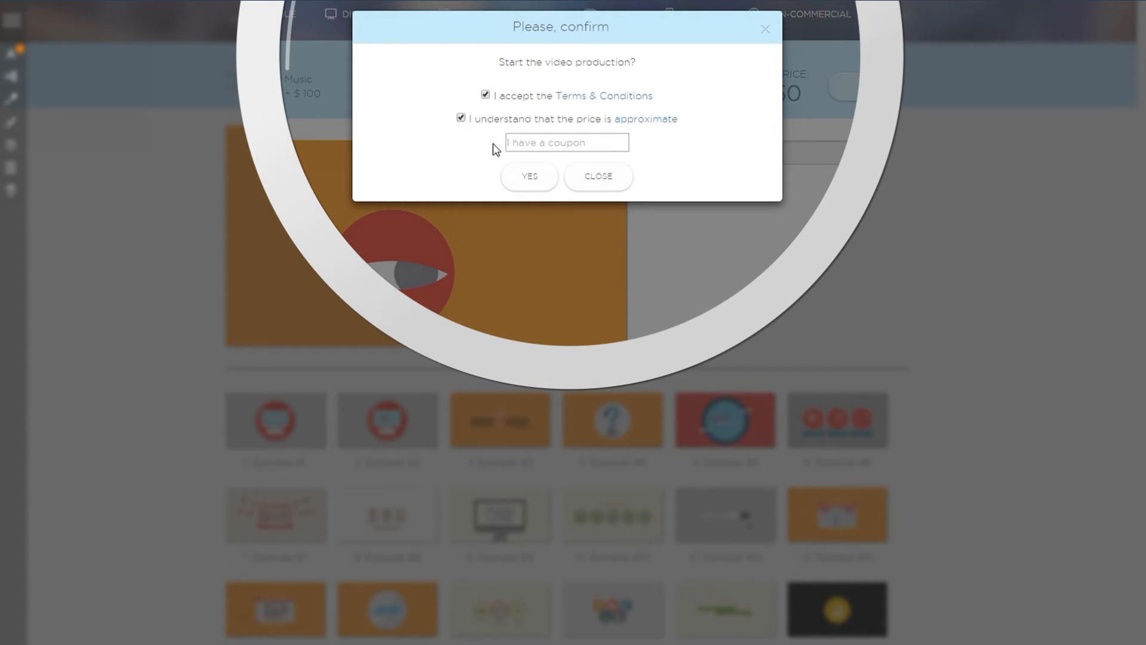
pyautogui.click(597, 178)
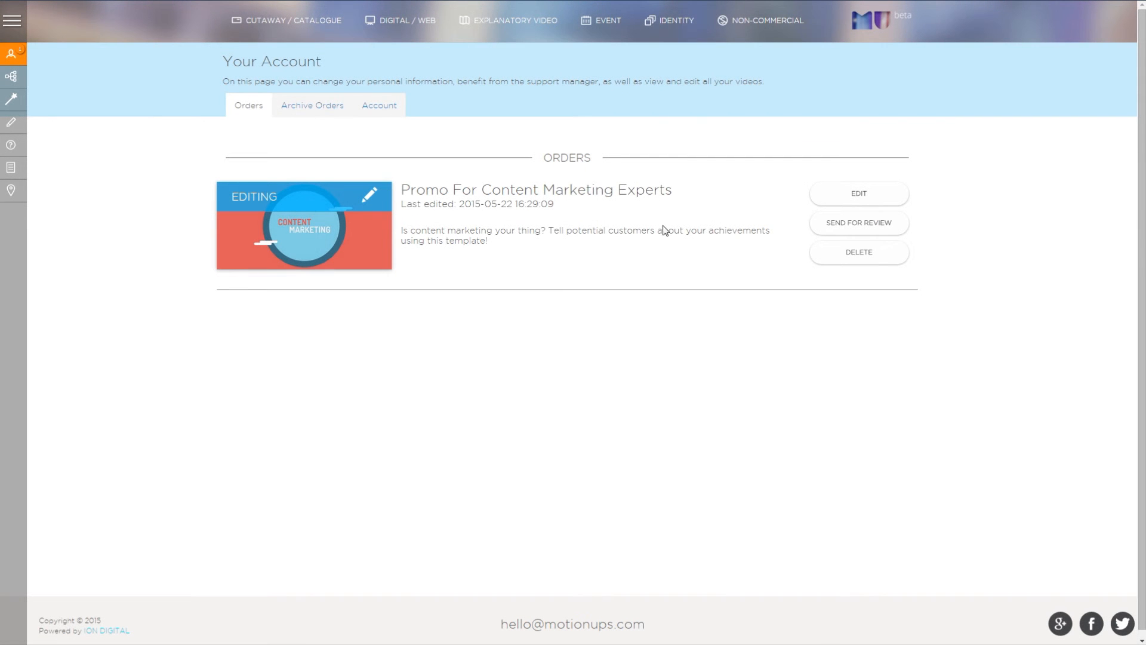
# View the archive of completed orders with the finished promo video.
pyautogui.click(312, 105)
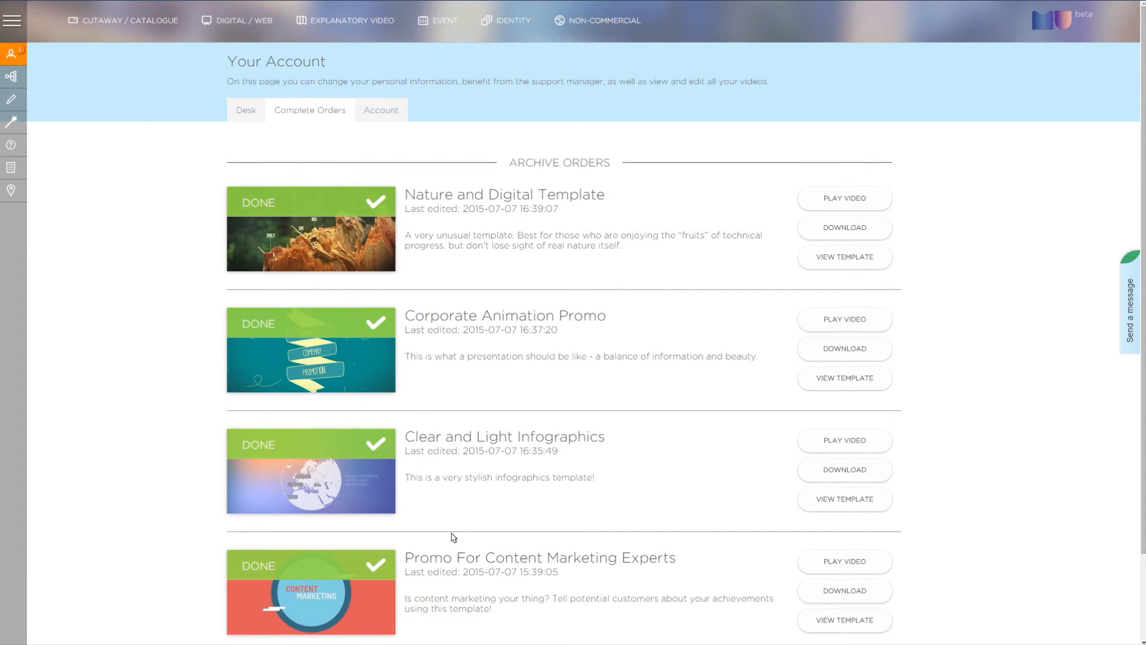
pyautogui.click(844, 197)
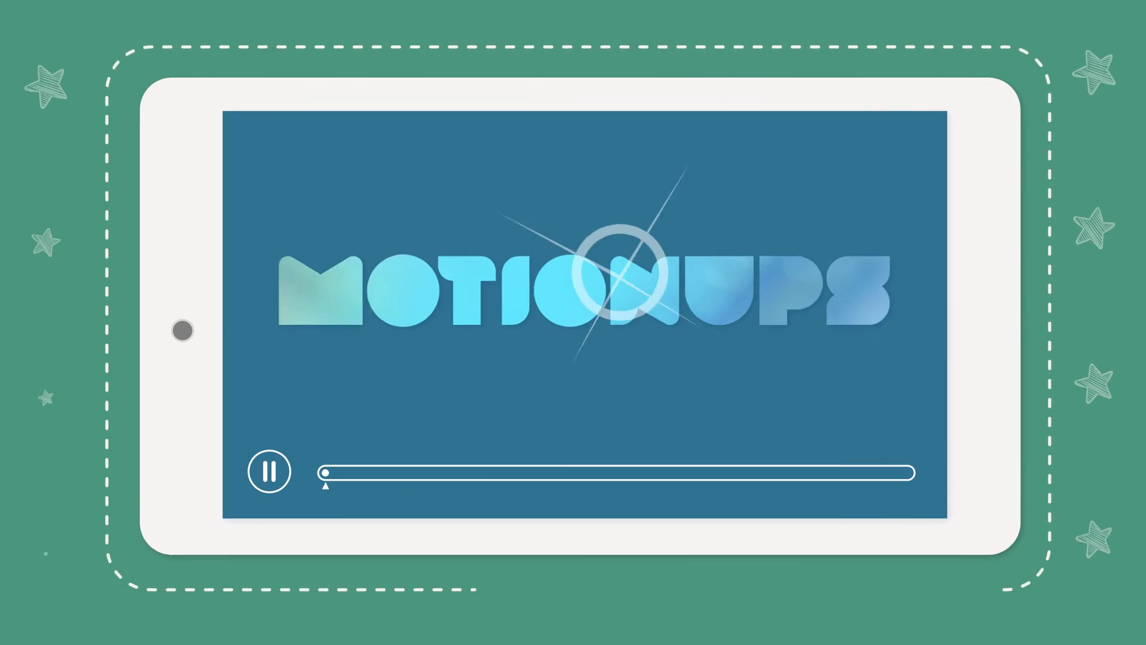